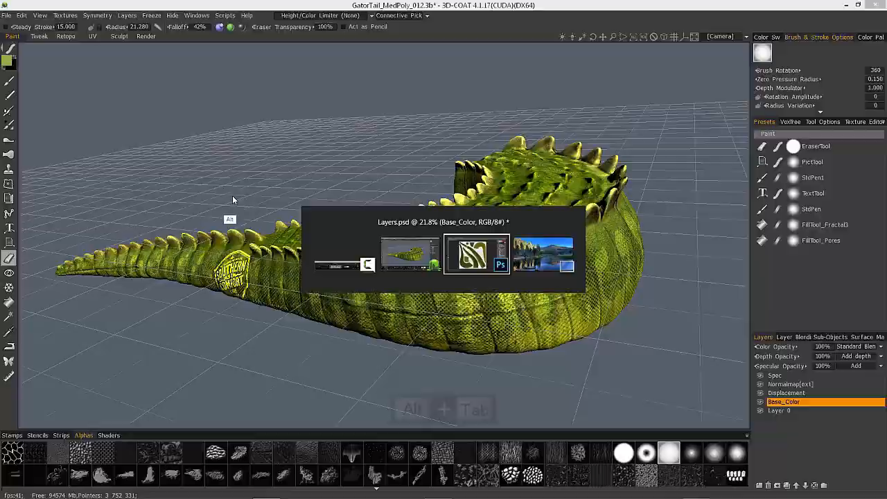
# Step: Check the eraser size and hardness, then overlay the cellular crackle stencil on the tail
pyautogui.press('alt+tab')
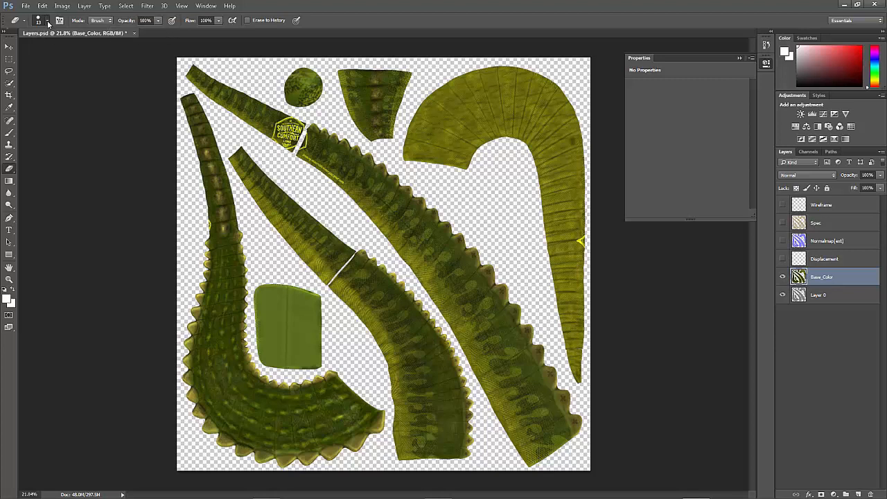
pyautogui.click(38, 20)
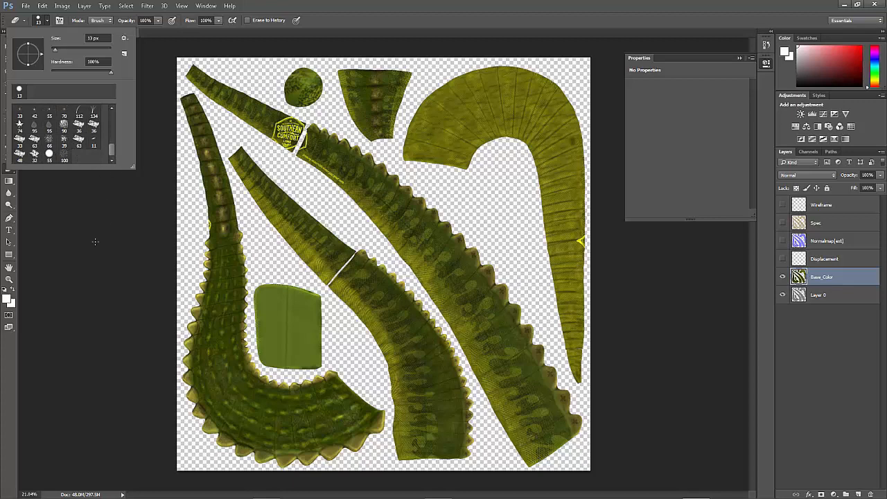
pyautogui.press('alt+tab')
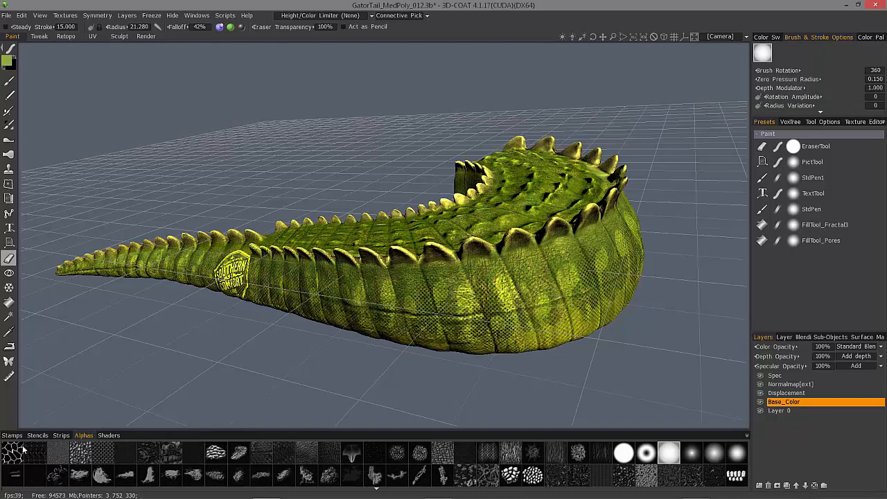
pyautogui.click(38, 436)
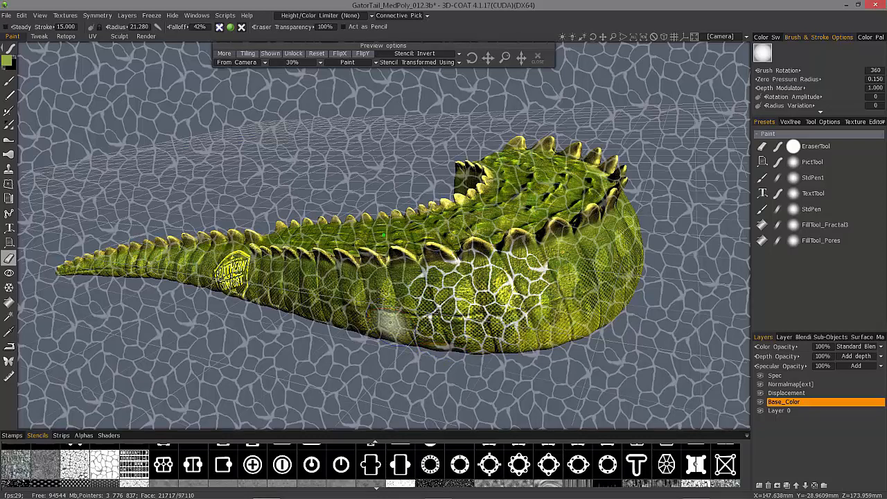
# Step: Erase a trial cell pattern through the stencil on the tail's side, then undo it
pyautogui.press('ctrl+z')
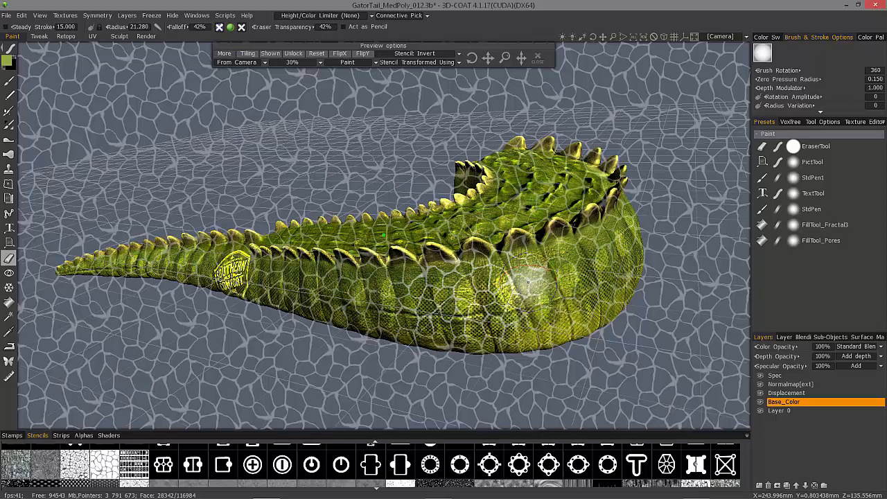
pyautogui.click(527, 284)
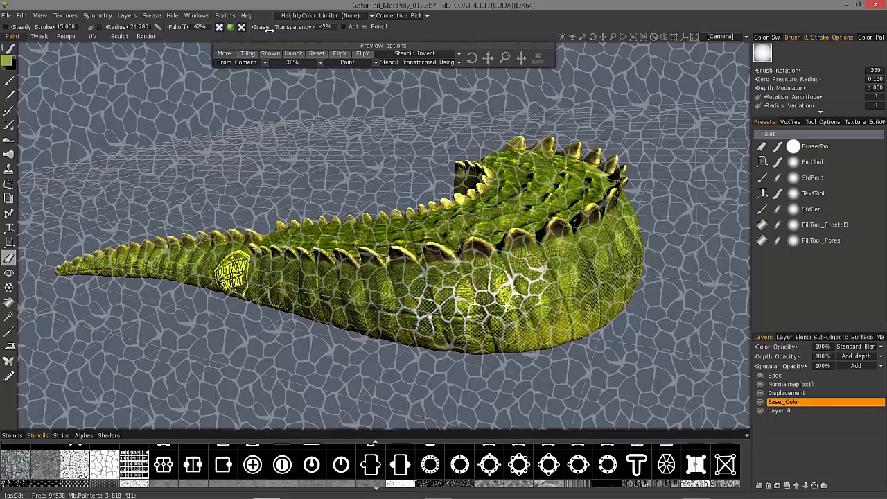
pyautogui.click(499, 291)
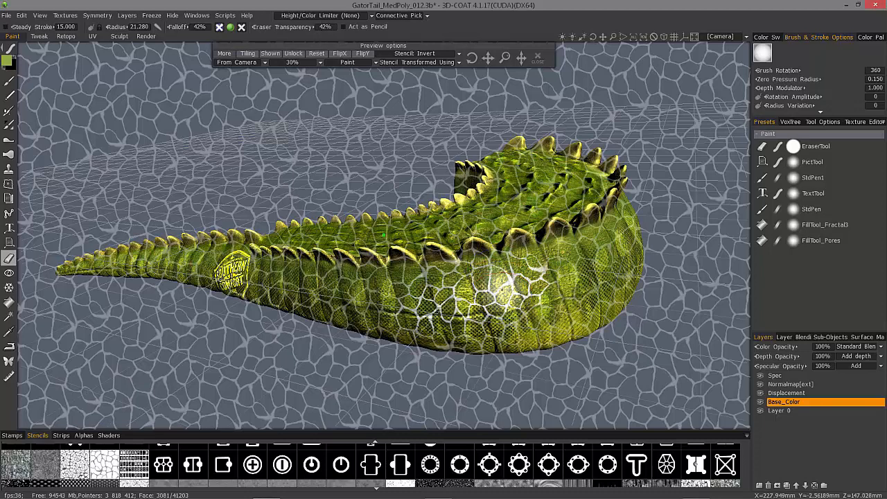
pyautogui.click(479, 298)
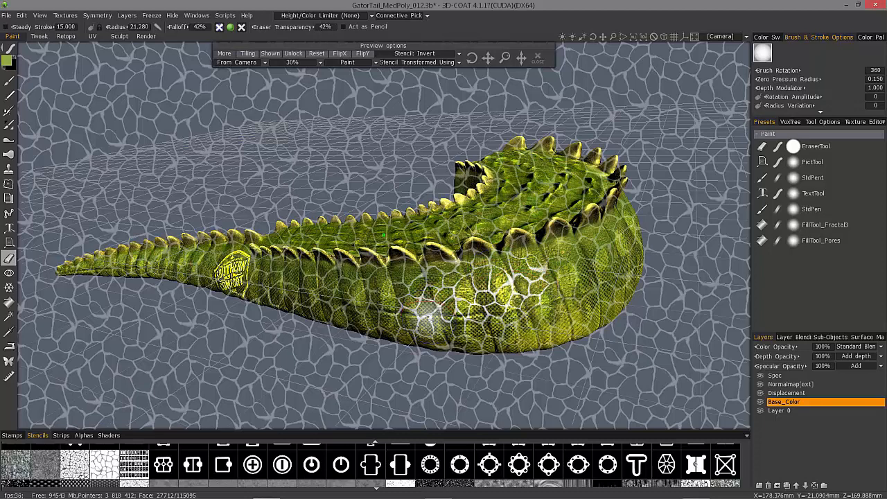
pyautogui.press('ctrl+z')
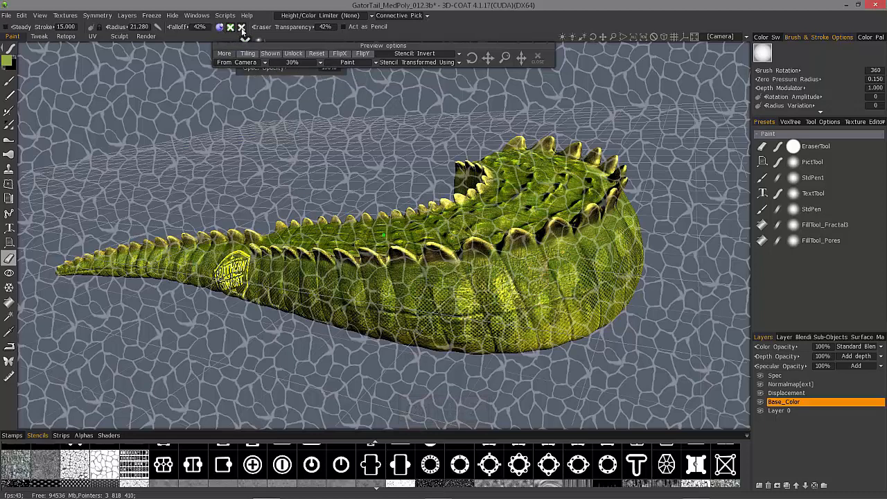
# Step: Make Normalmap[ext] the active layer, erase a test ridge stroke, then undo it
pyautogui.click(241, 27)
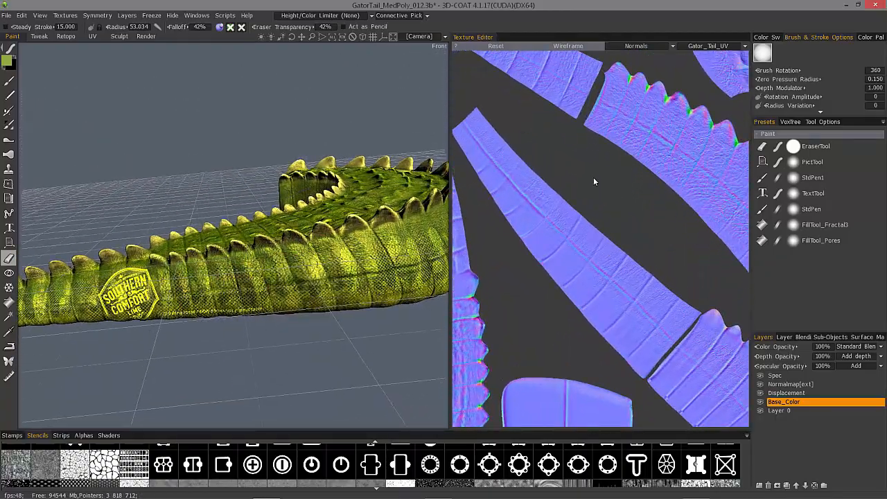
pyautogui.click(787, 393)
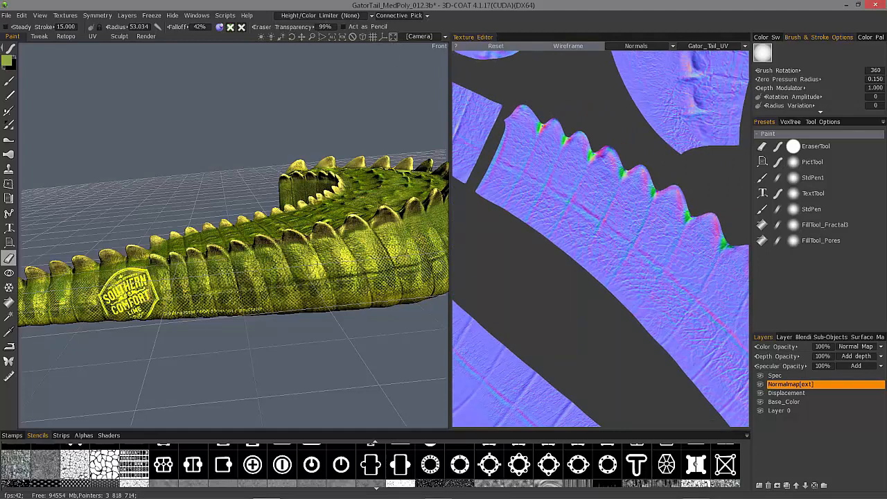
pyautogui.click(577, 177)
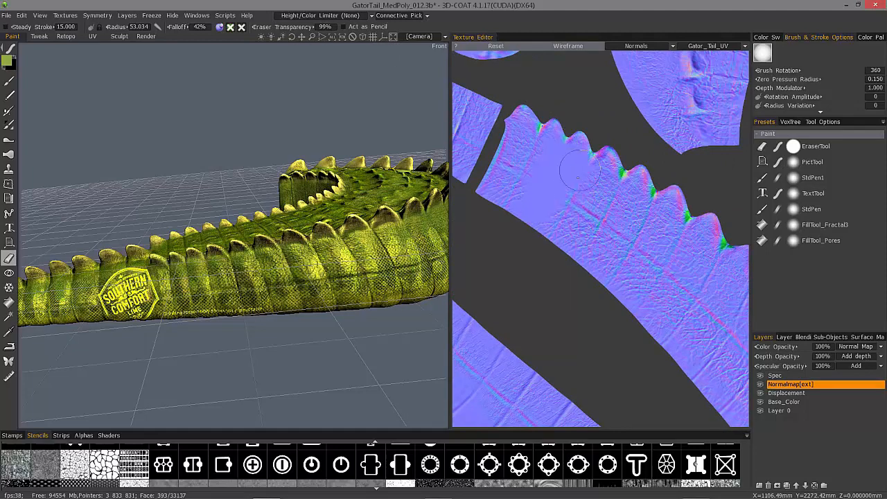
pyautogui.moveTo(579, 177); pyautogui.dragTo(628, 232)
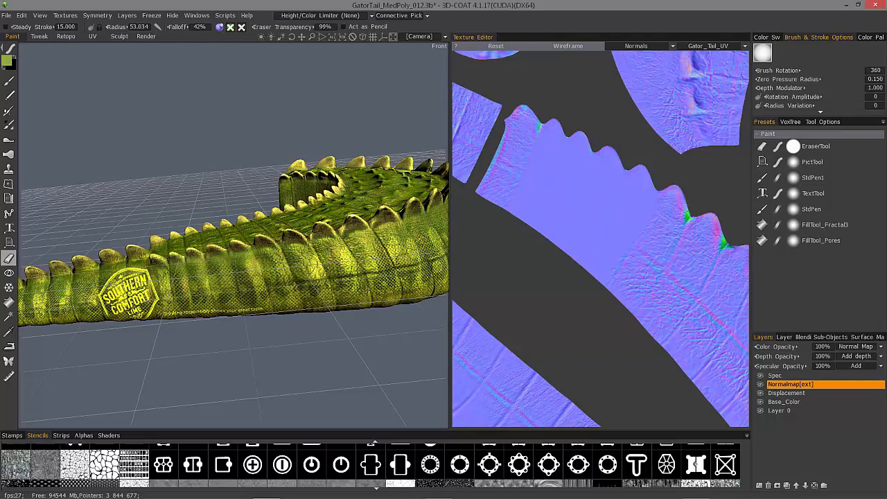
pyautogui.press('ctrl+z')
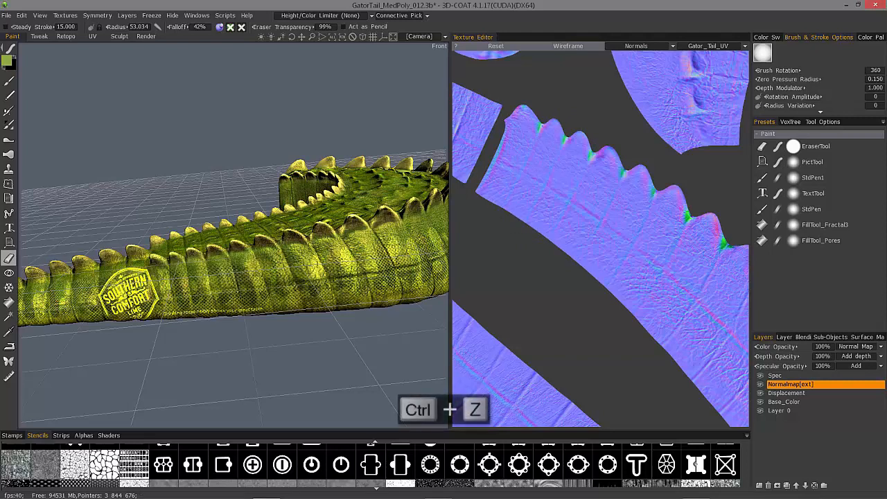
# Step: Undo the remaining normal-map test erases and select the eraser tool
pyautogui.press('ctrl+z')
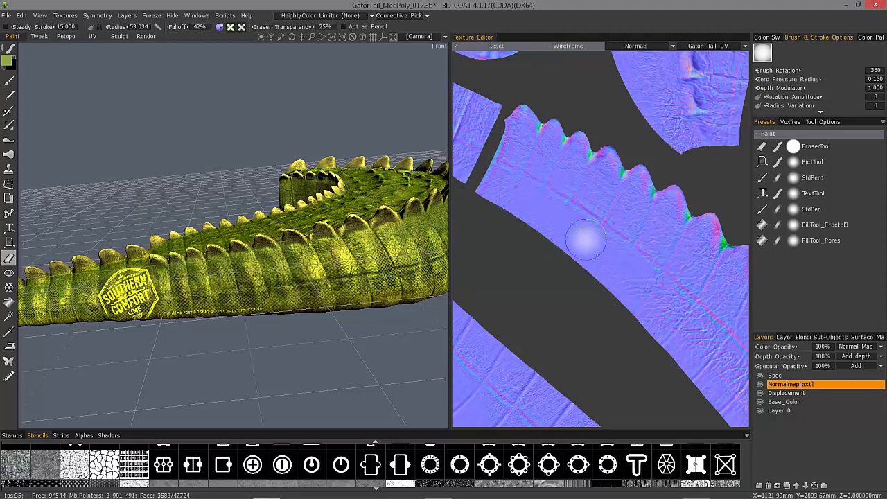
pyautogui.moveTo(527, 188)
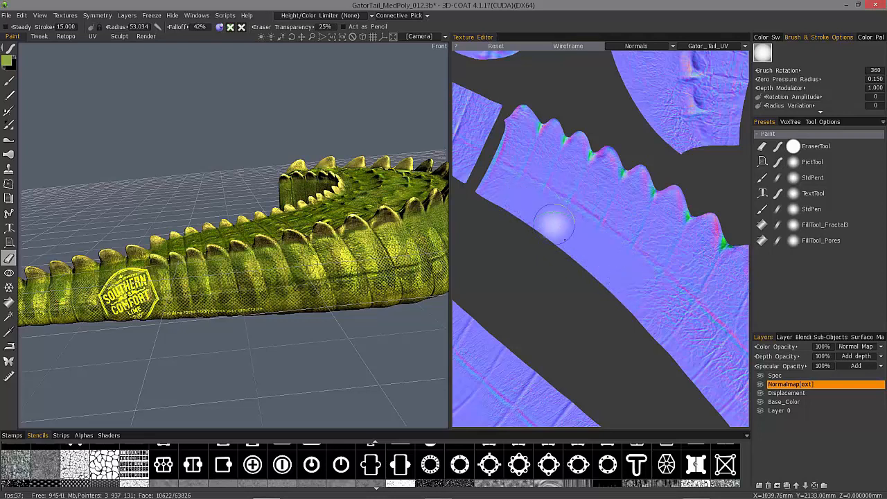
pyautogui.press('ctrl+z')
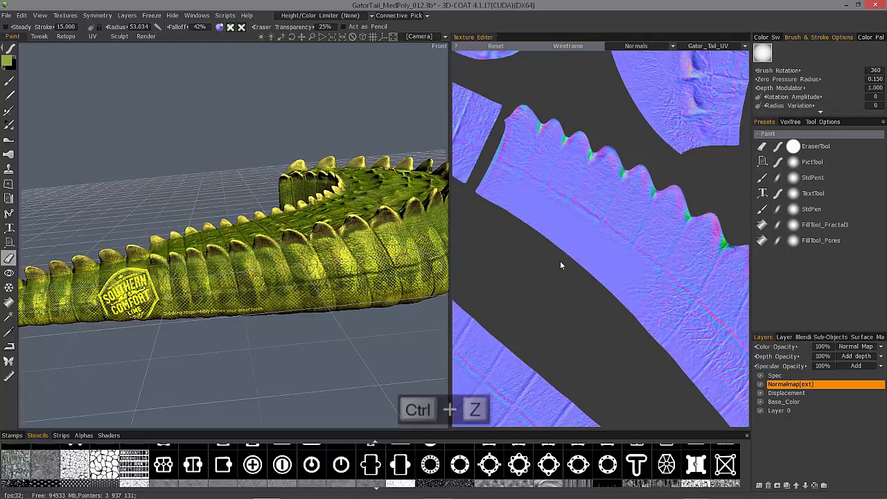
pyautogui.press('ctrl+z')
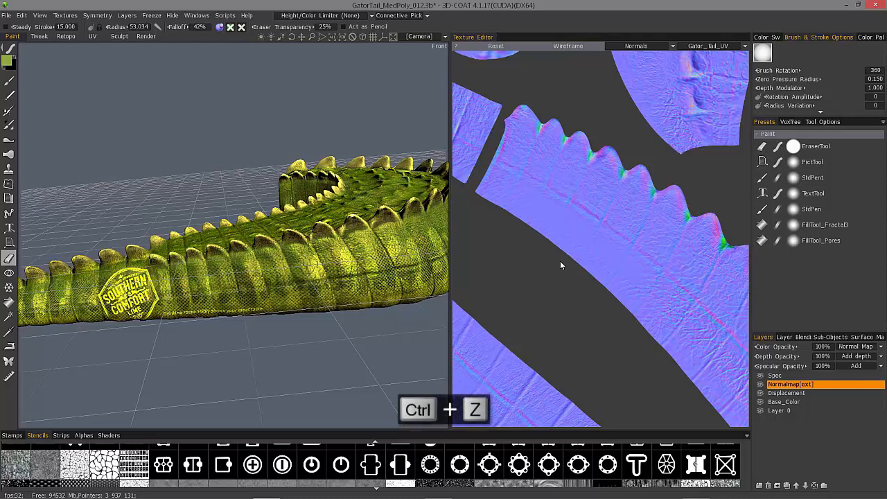
pyautogui.press('ctrl+z')
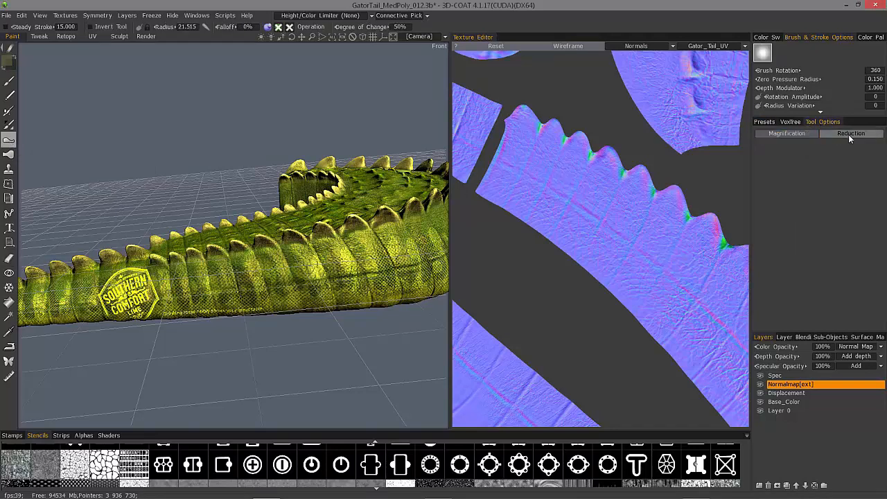
pyautogui.click(852, 133)
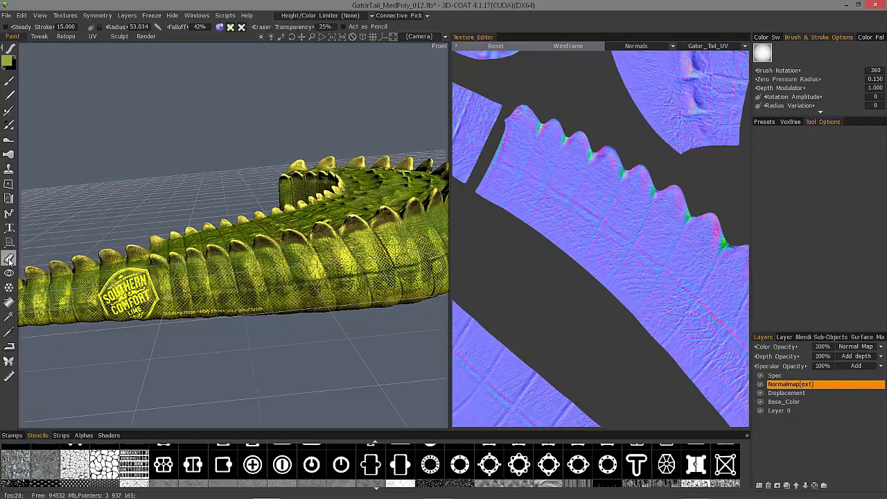
# Step: Open the eraser's specular settings and switch the texture editor view from Normals to Specular
pyautogui.click(220, 27)
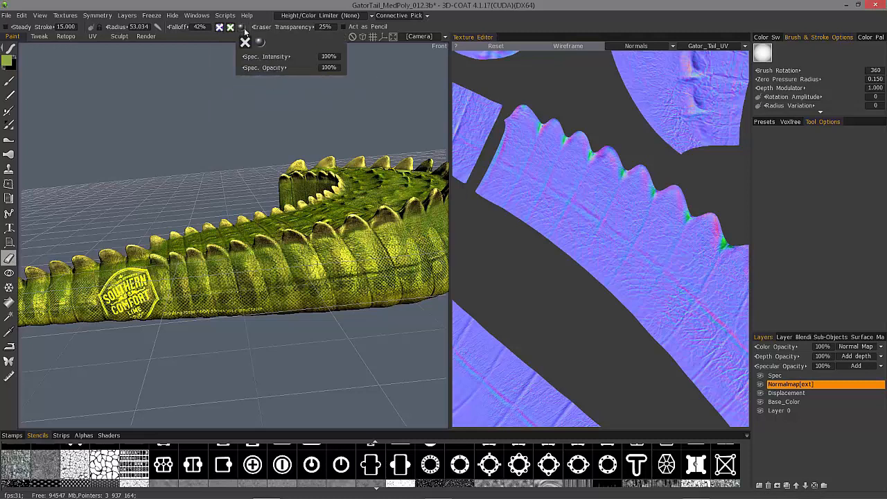
pyautogui.click(645, 46)
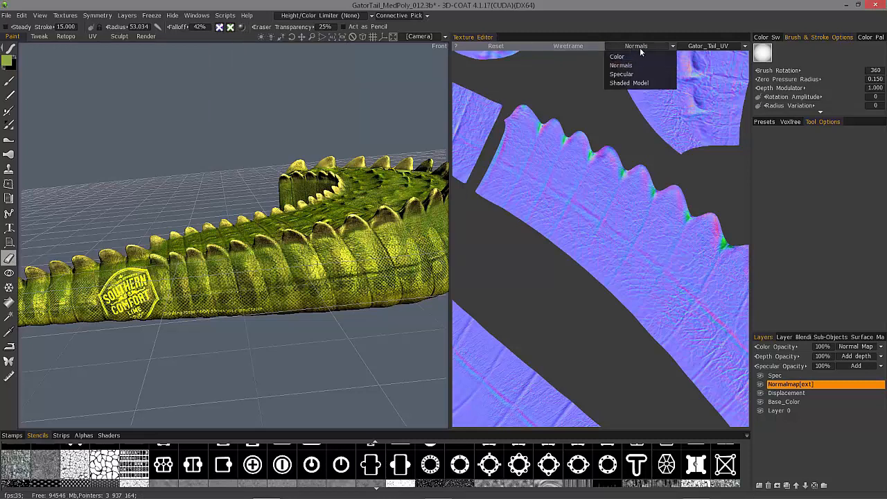
pyautogui.click(622, 74)
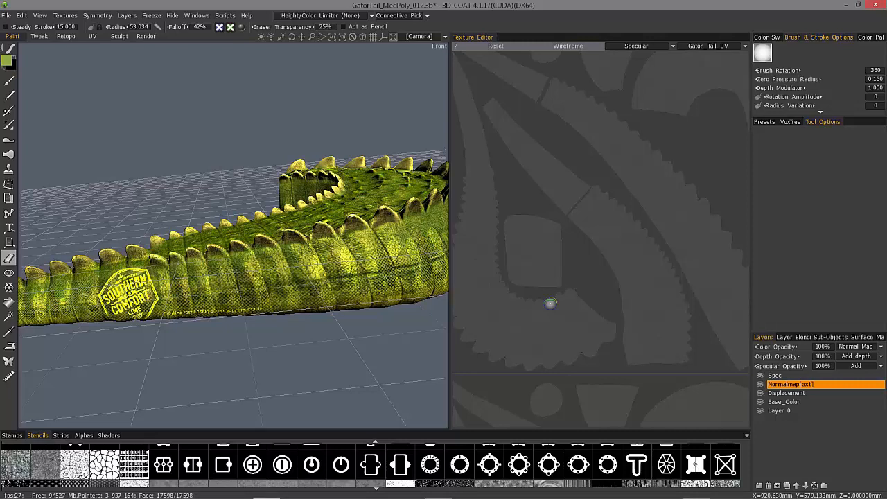
pyautogui.moveTo(367, 46)
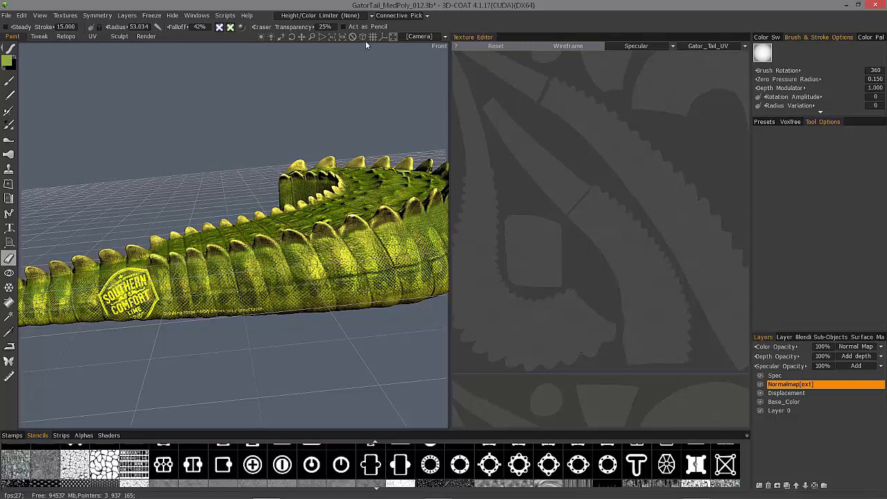
pyautogui.moveTo(640, 269)
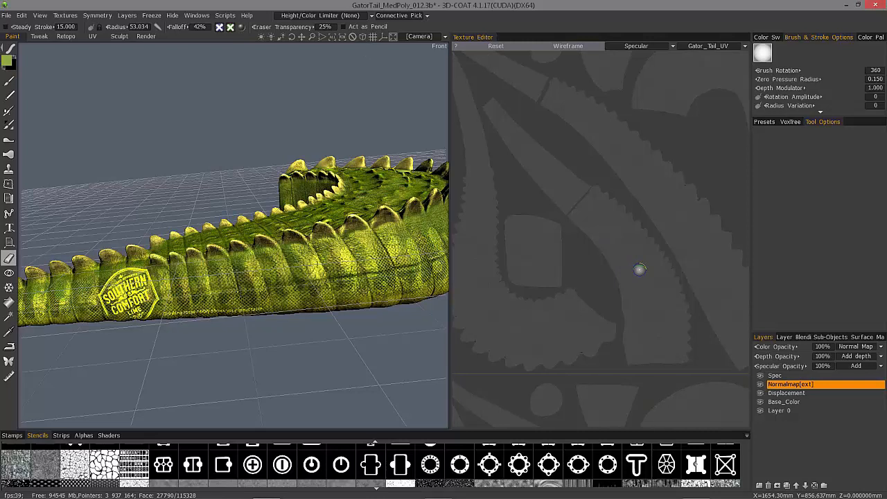
pyautogui.moveTo(645, 299)
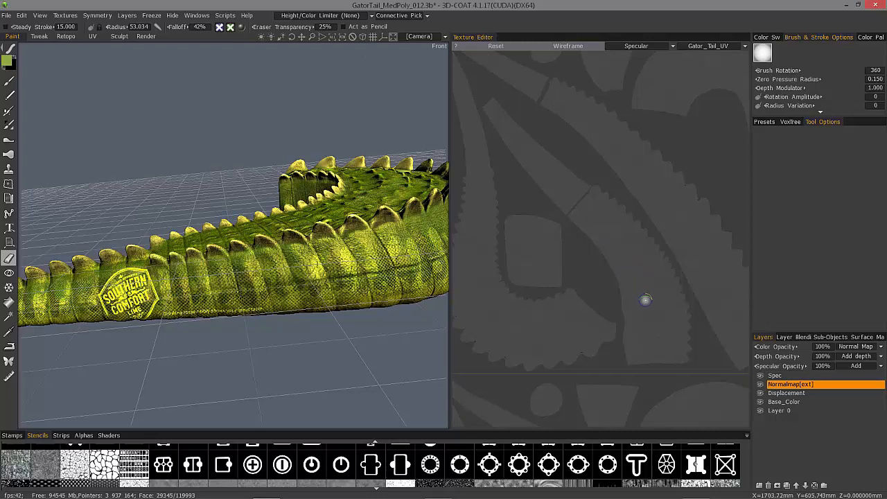
# Step: Paint a white stroke along the spiky edge and a parallel black stroke on the Spec layer
pyautogui.click(790, 375)
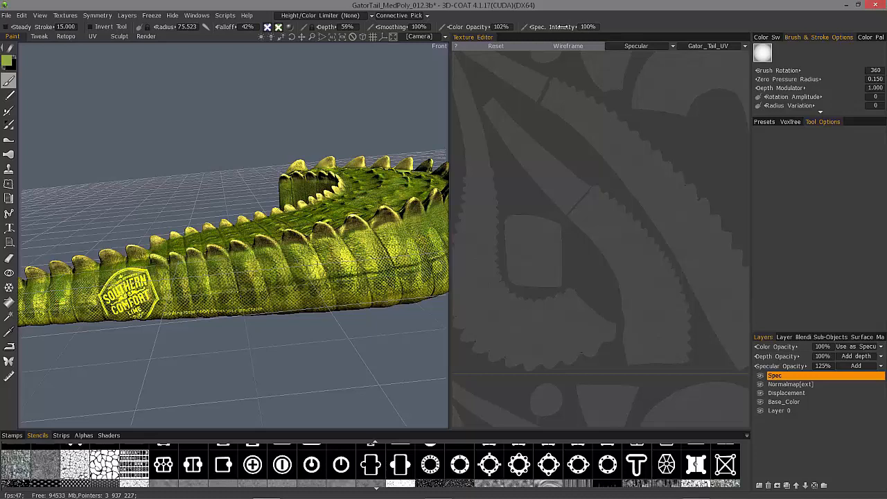
pyautogui.moveTo(613, 84)
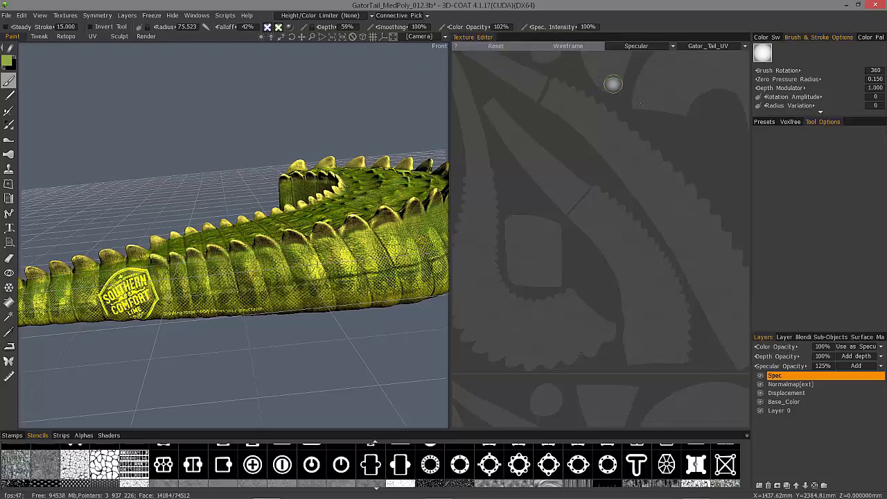
pyautogui.moveTo(644, 149); pyautogui.dragTo(717, 235)
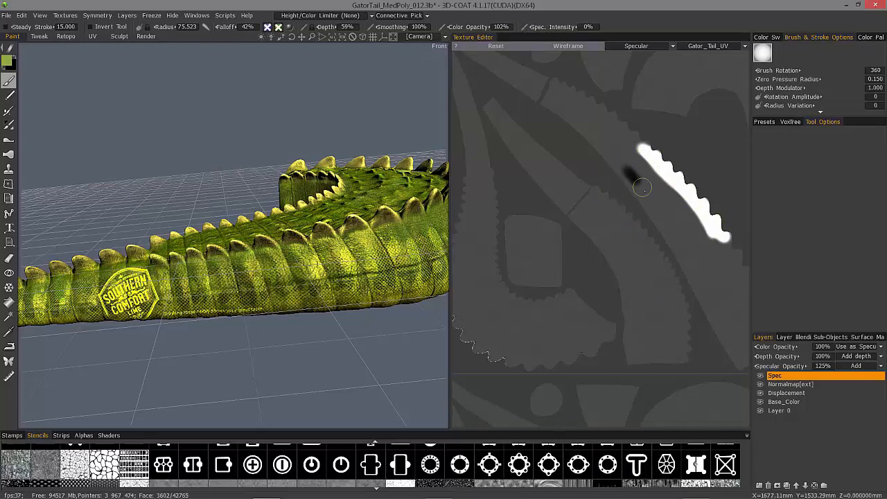
pyautogui.moveTo(641, 188); pyautogui.dragTo(694, 267)
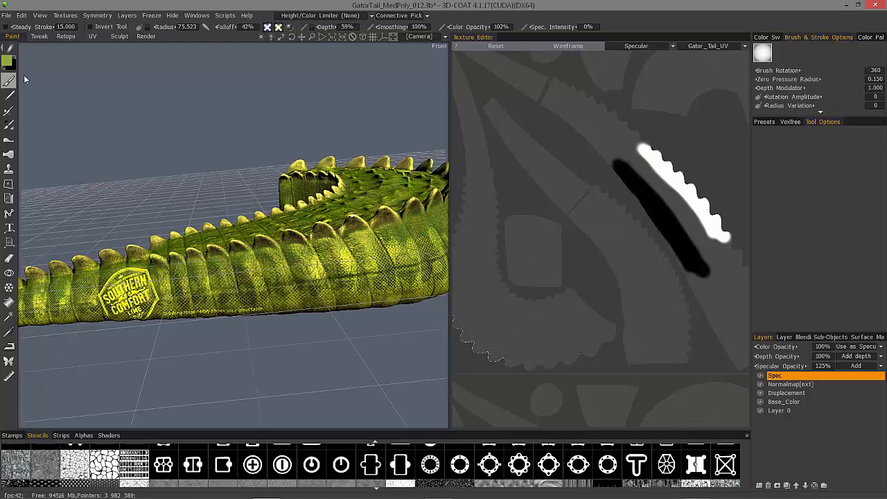
pyautogui.moveTo(9, 62)
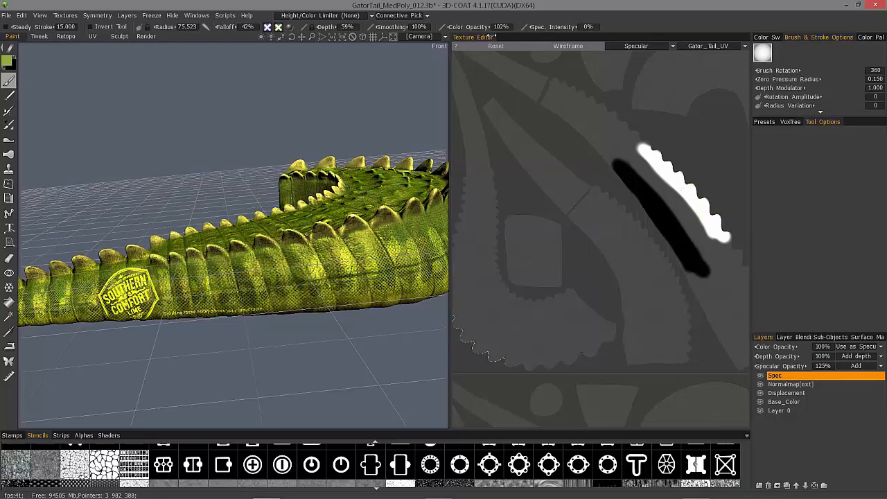
# Step: Undo the painted strokes plus the 100% and 50% eraser test patches
pyautogui.press('ctrl+z')
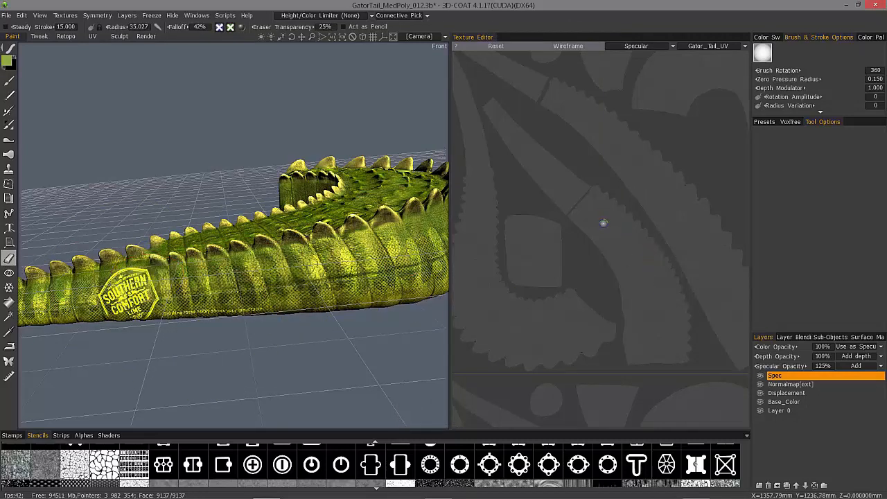
pyautogui.moveTo(640, 259)
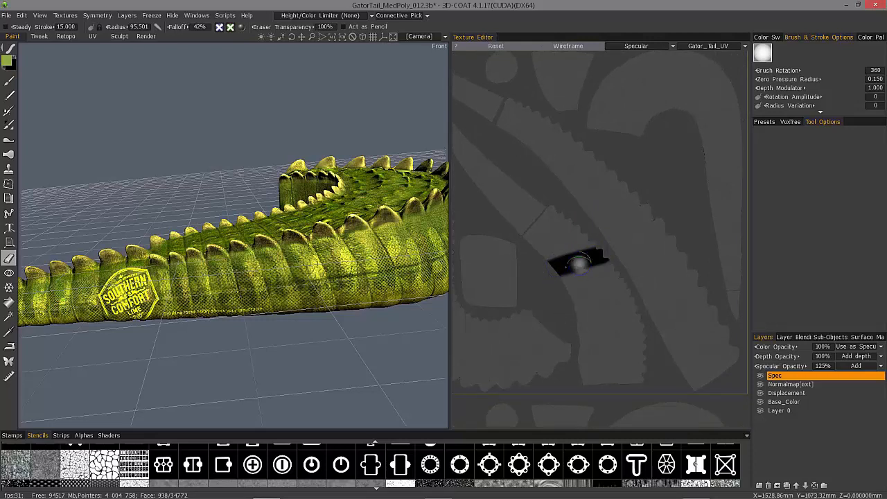
pyautogui.press('ctrl+z')
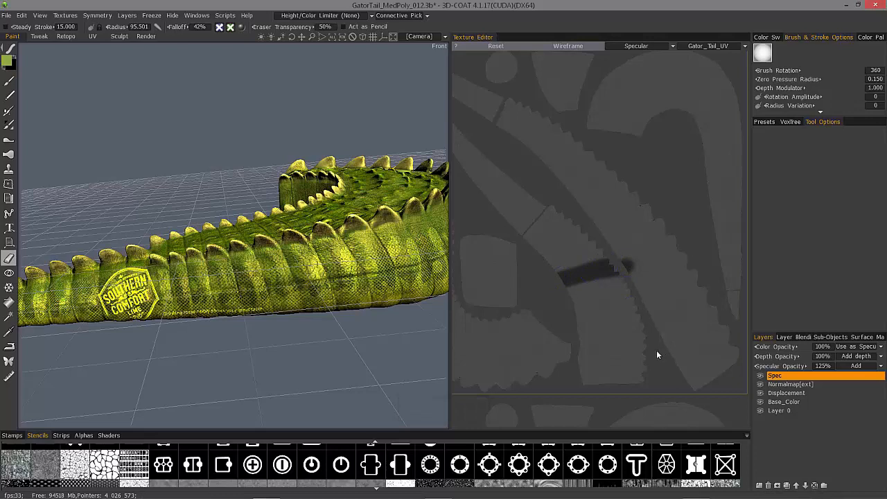
pyautogui.press('ctrl+z')
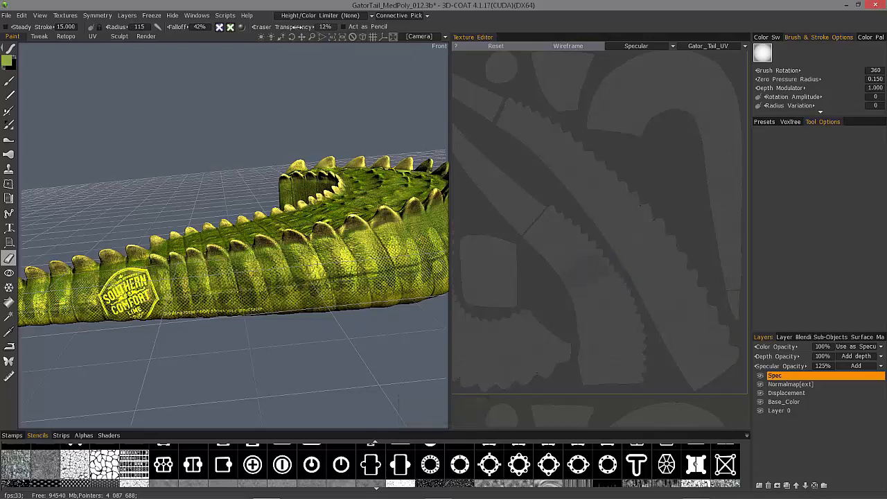
pyautogui.moveTo(566, 276)
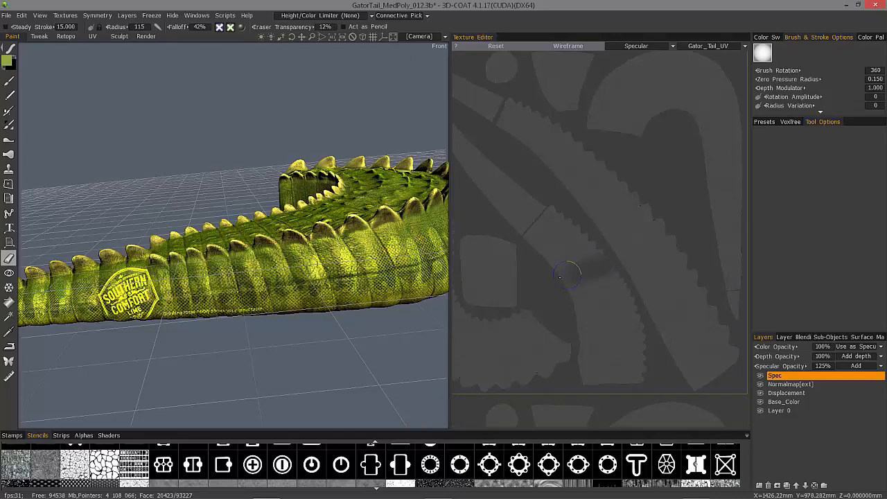